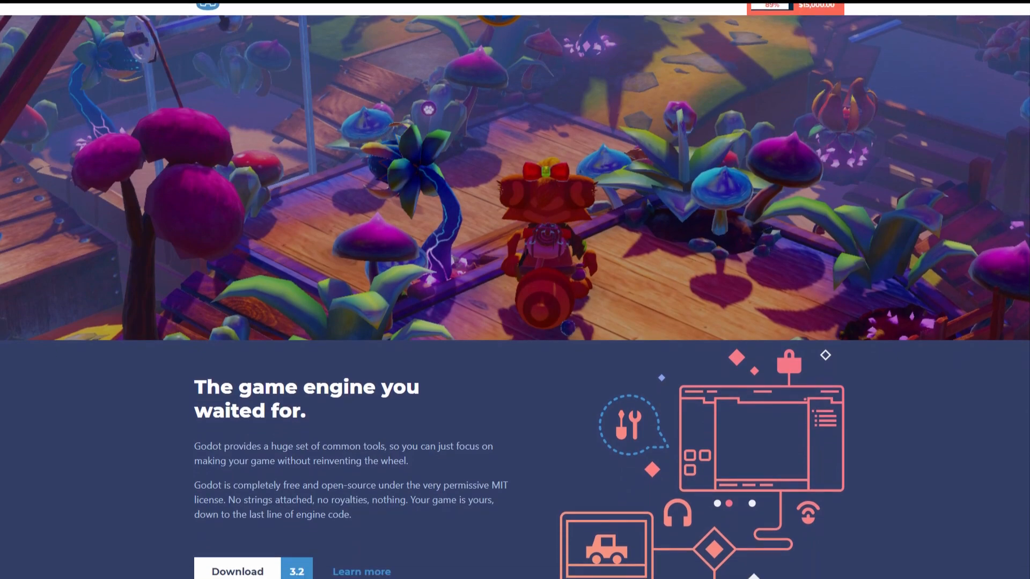
pyautogui.scroll(-3)
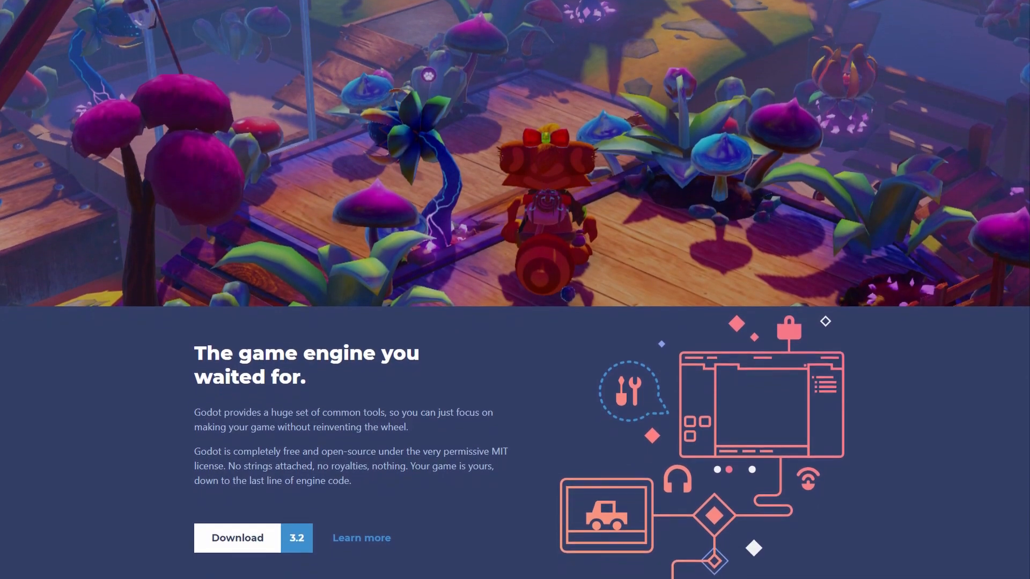
pyautogui.scroll(-3)
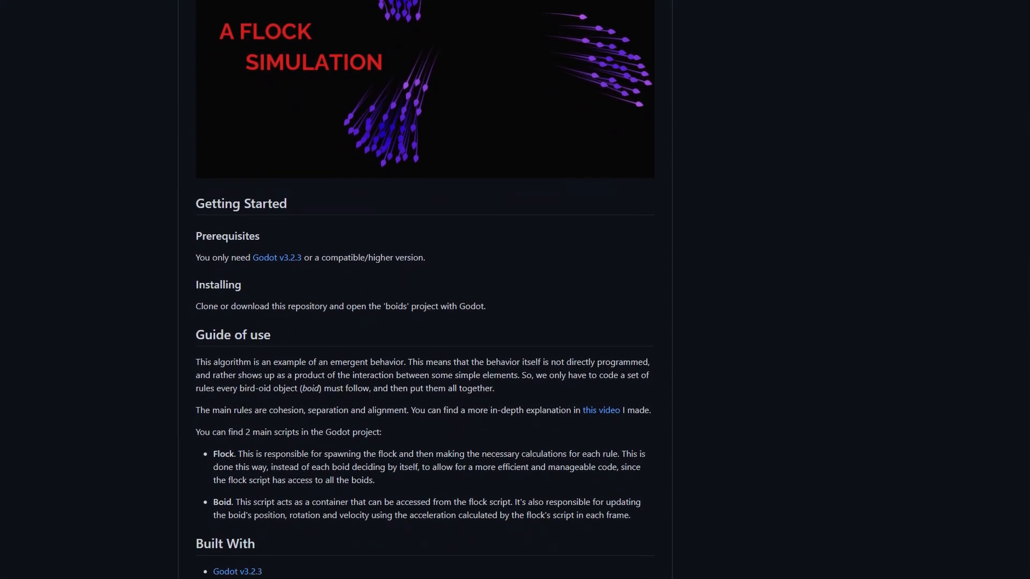
pyautogui.scroll(-3)
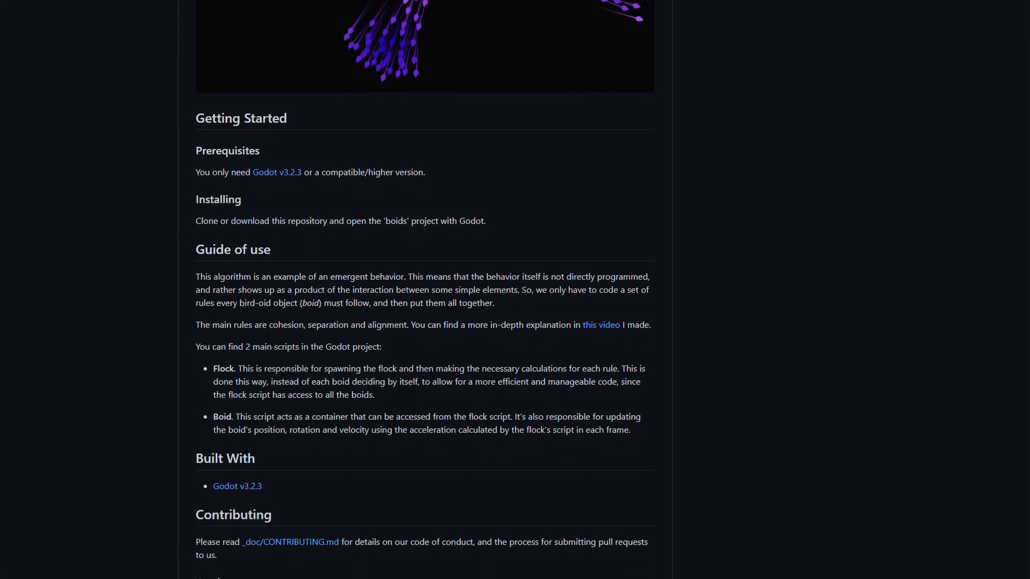